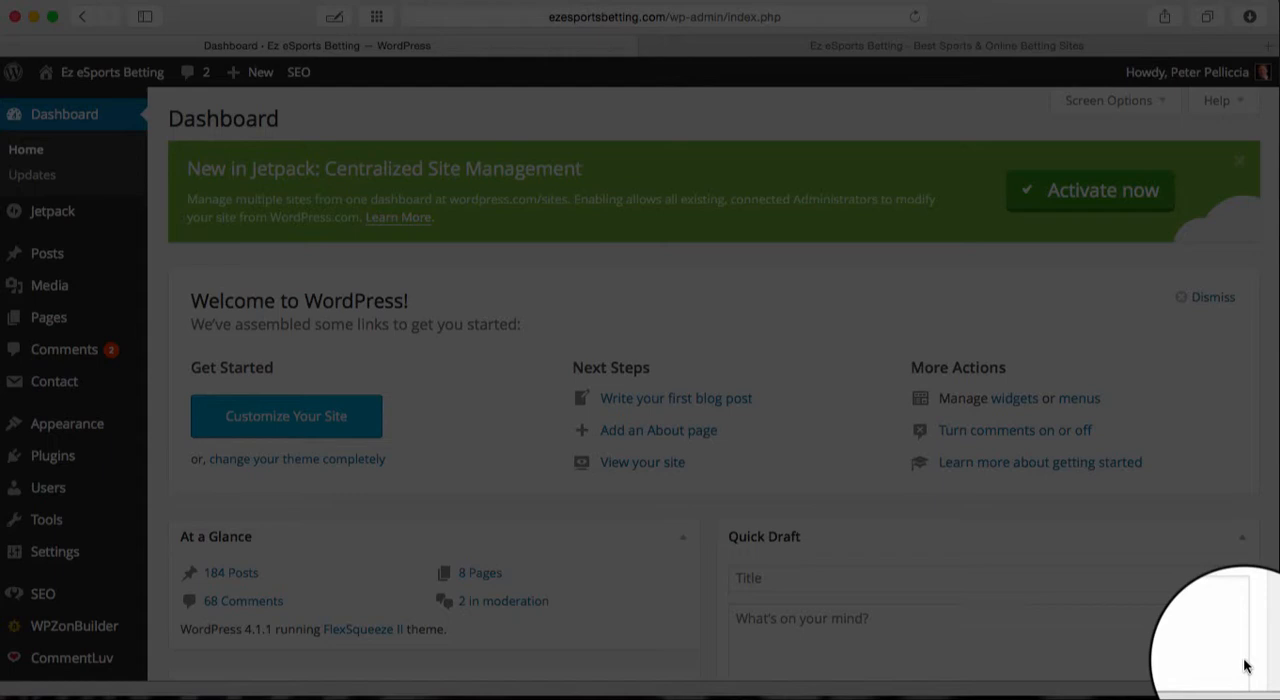
{"action": "mouse_move", "coordinate": [1144, 574]}
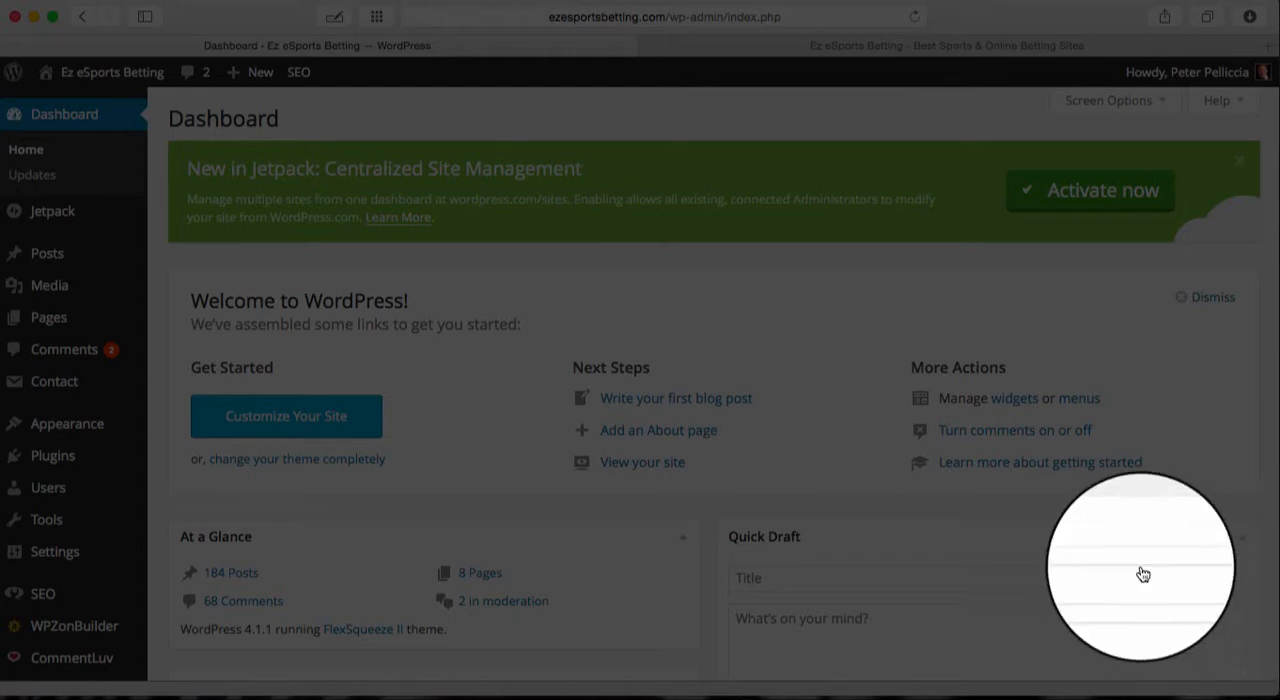
{"action": "mouse_move", "coordinate": [156, 260]}
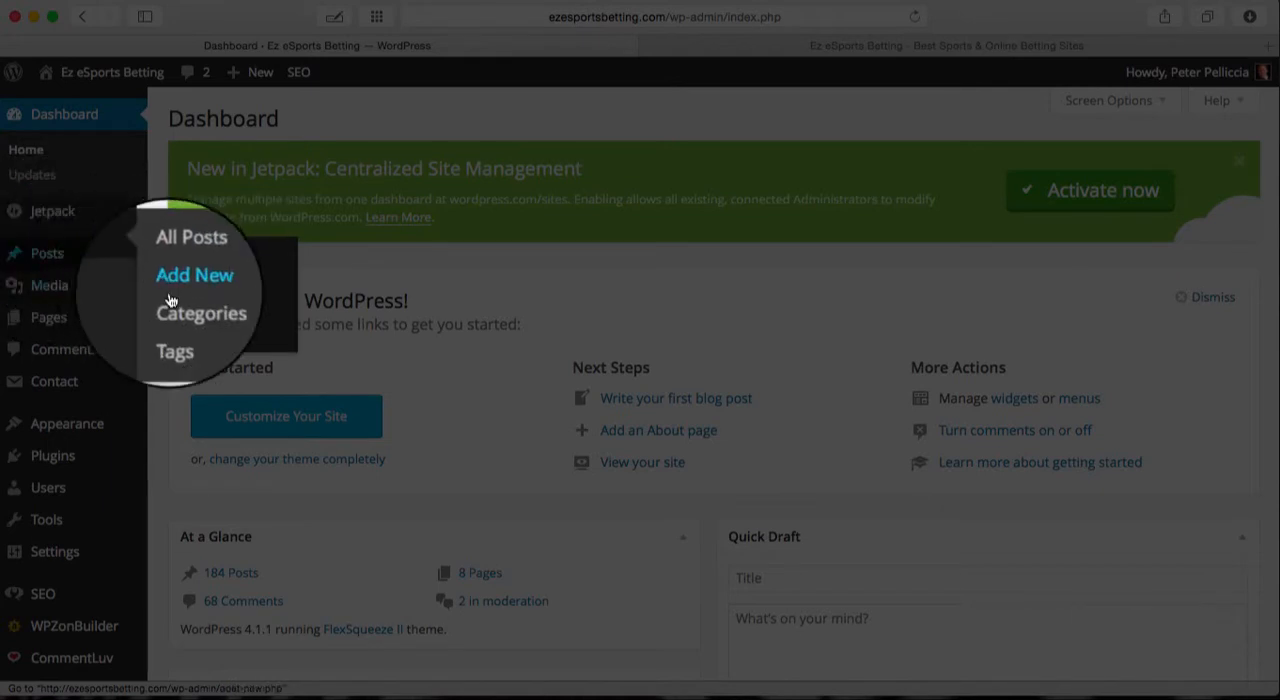
Open Posts > Categories and edit the Sports Jokes category, revealing tag_ID=29 in the URL
{"action": "left_click", "coordinate": [200, 312]}
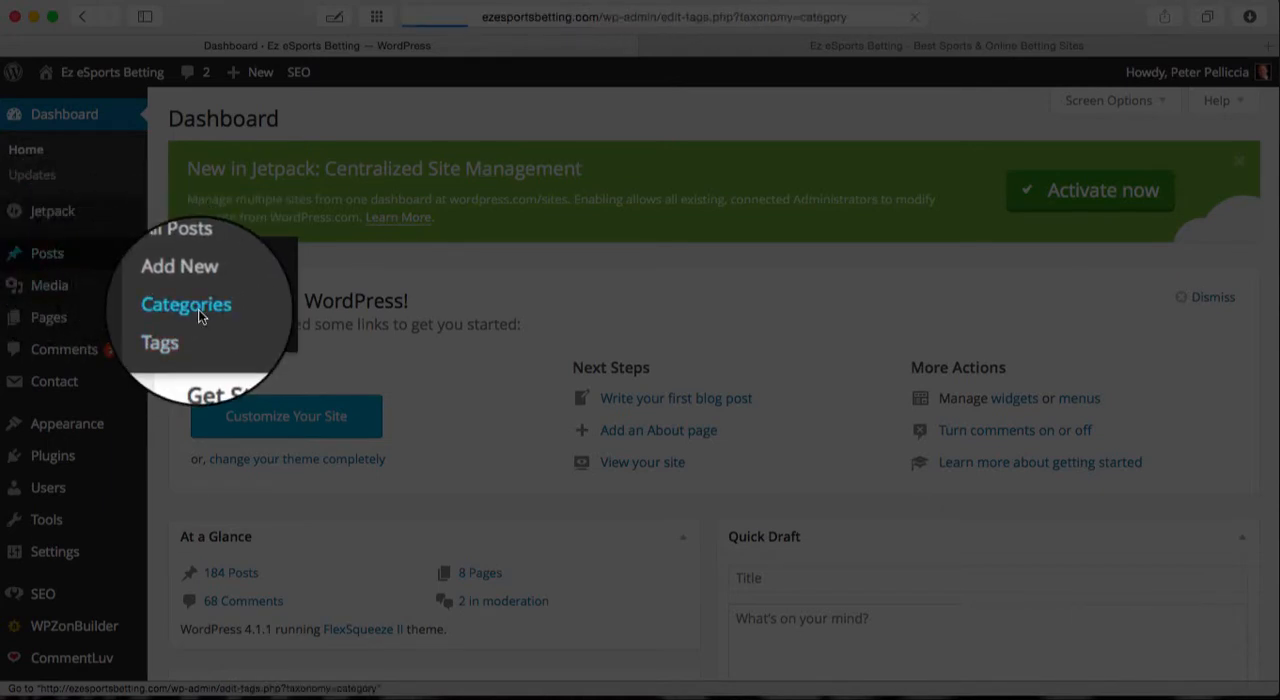
{"action": "left_click", "coordinate": [186, 304]}
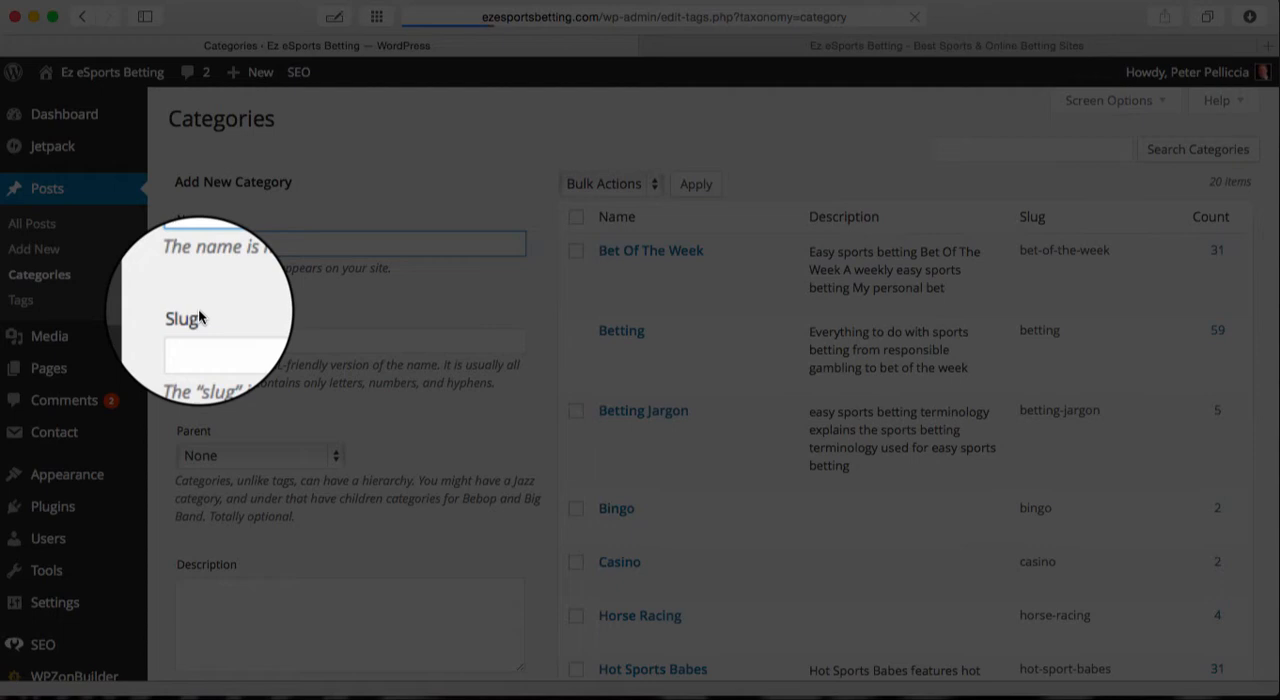
{"action": "scroll", "scroll_direction": "down", "scroll_amount": 3}
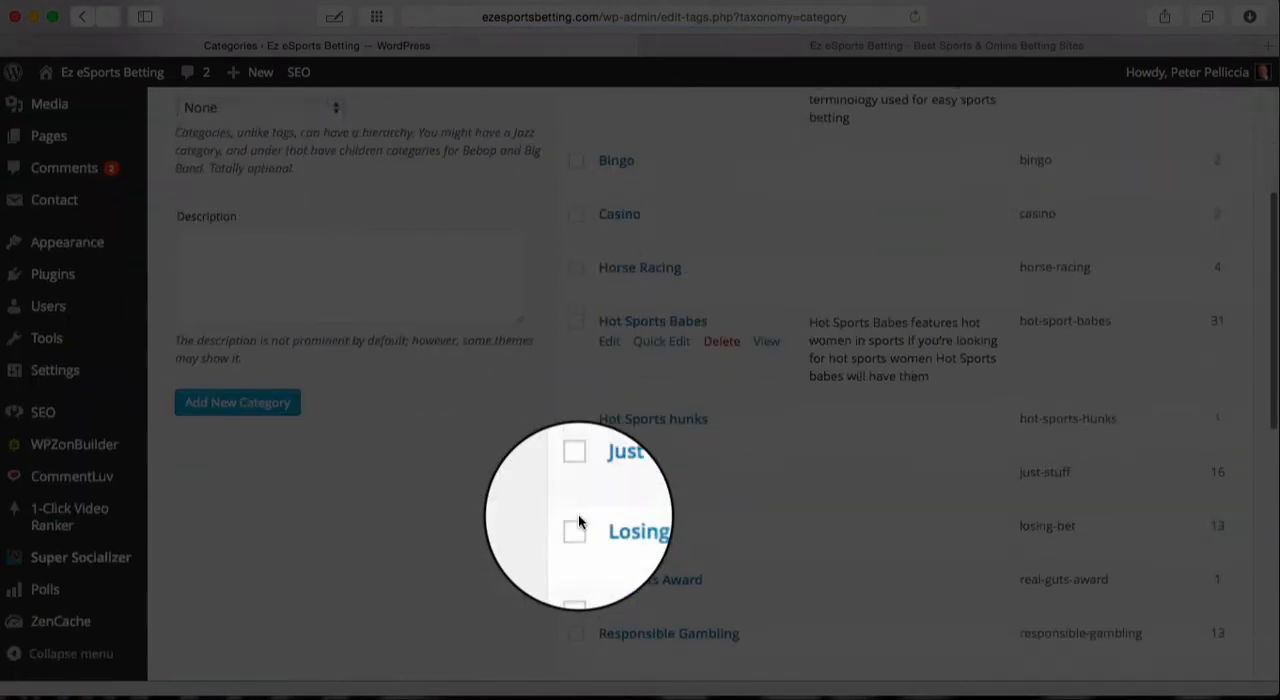
{"action": "scroll", "scroll_direction": "down", "scroll_amount": 3}
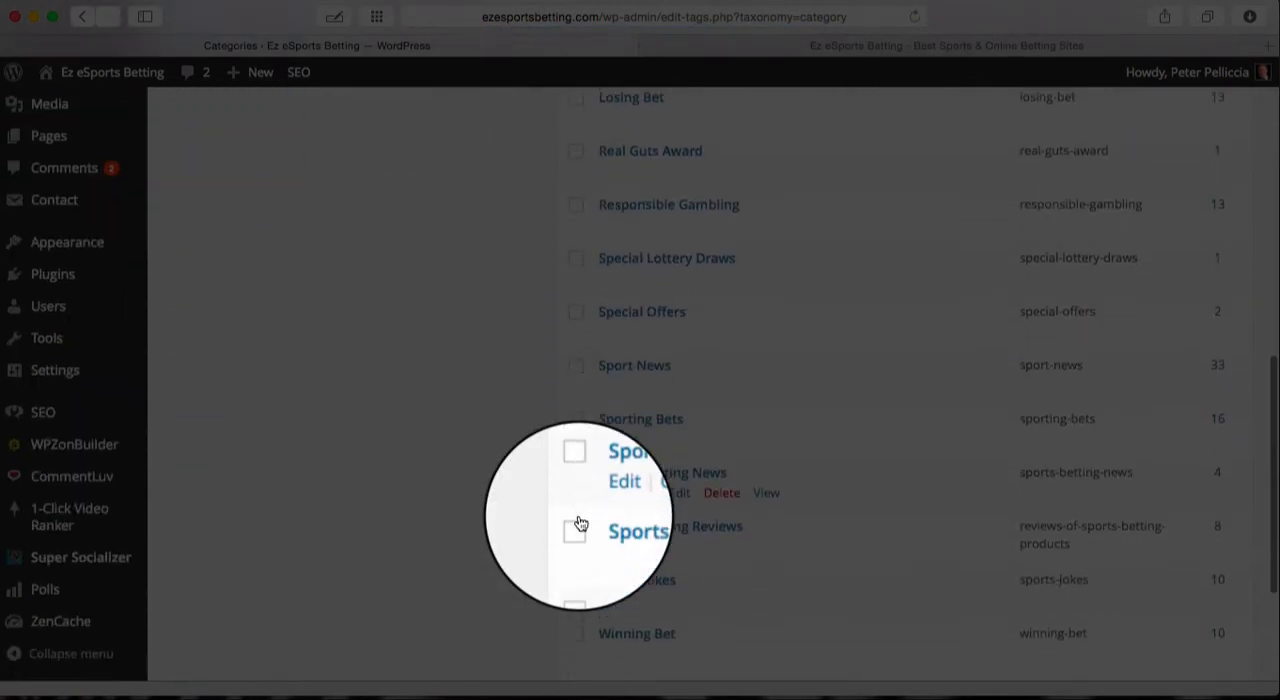
{"action": "scroll", "scroll_direction": "down", "scroll_amount": 3}
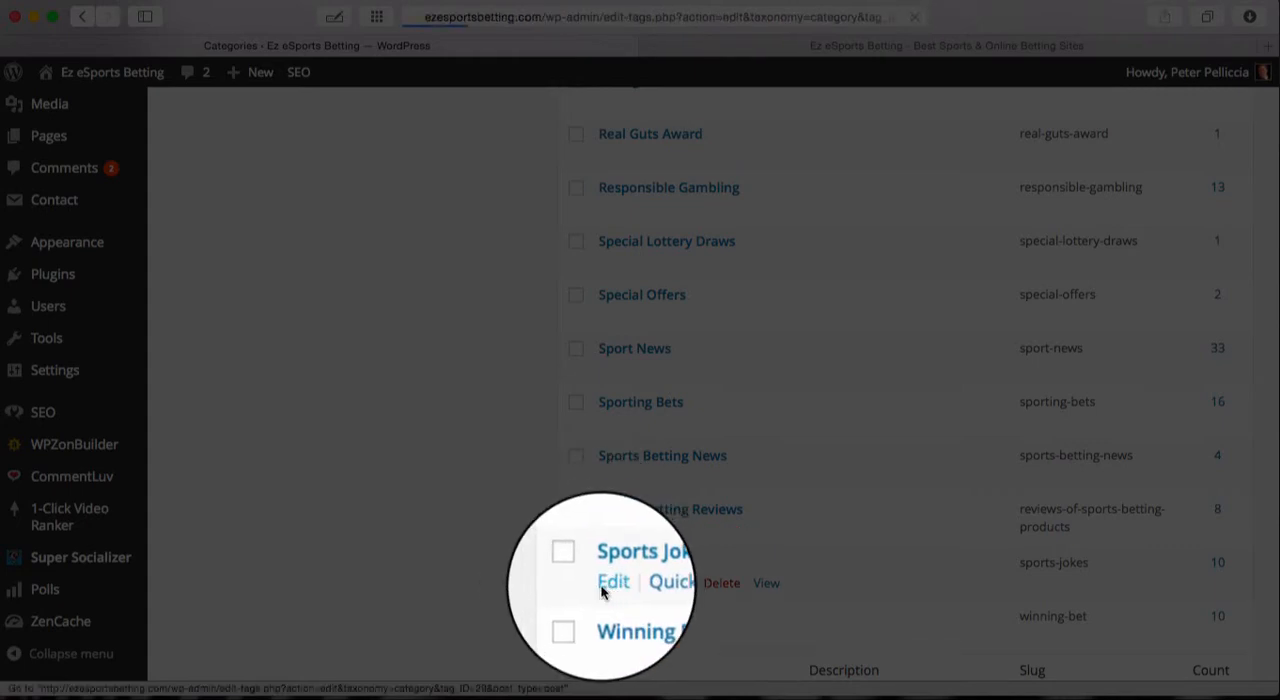
{"action": "left_click", "coordinate": [612, 582]}
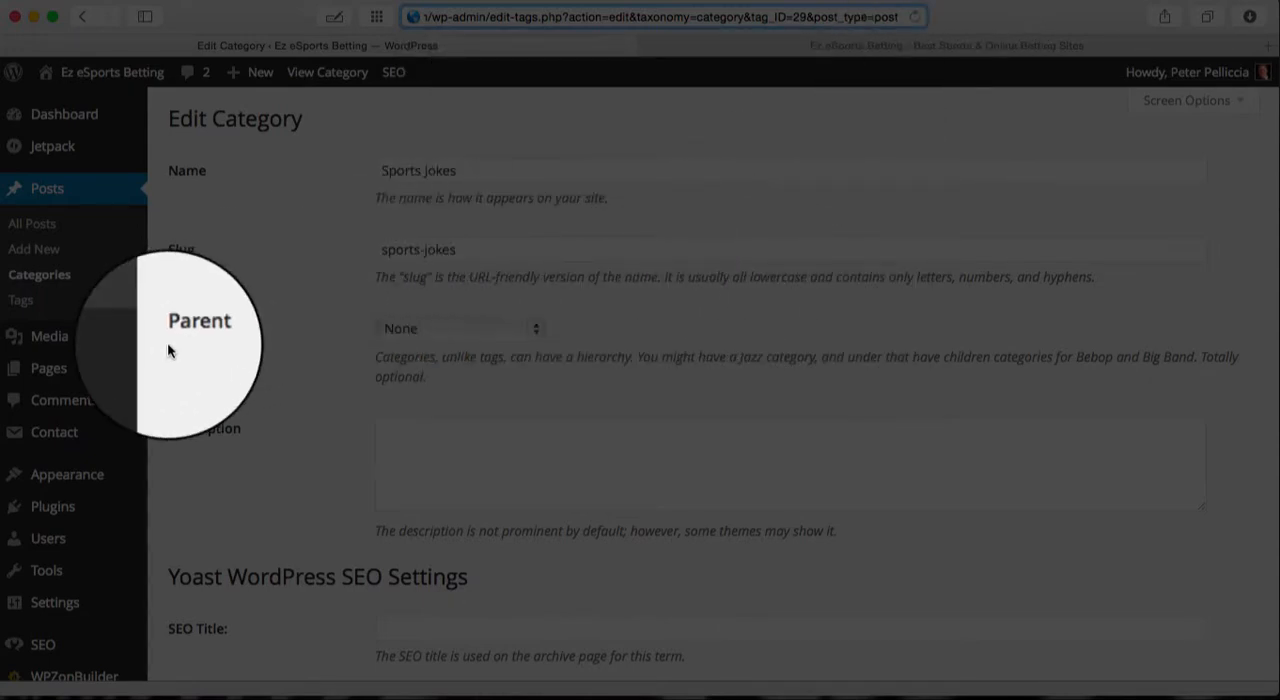
{"action": "mouse_move", "coordinate": [78, 460]}
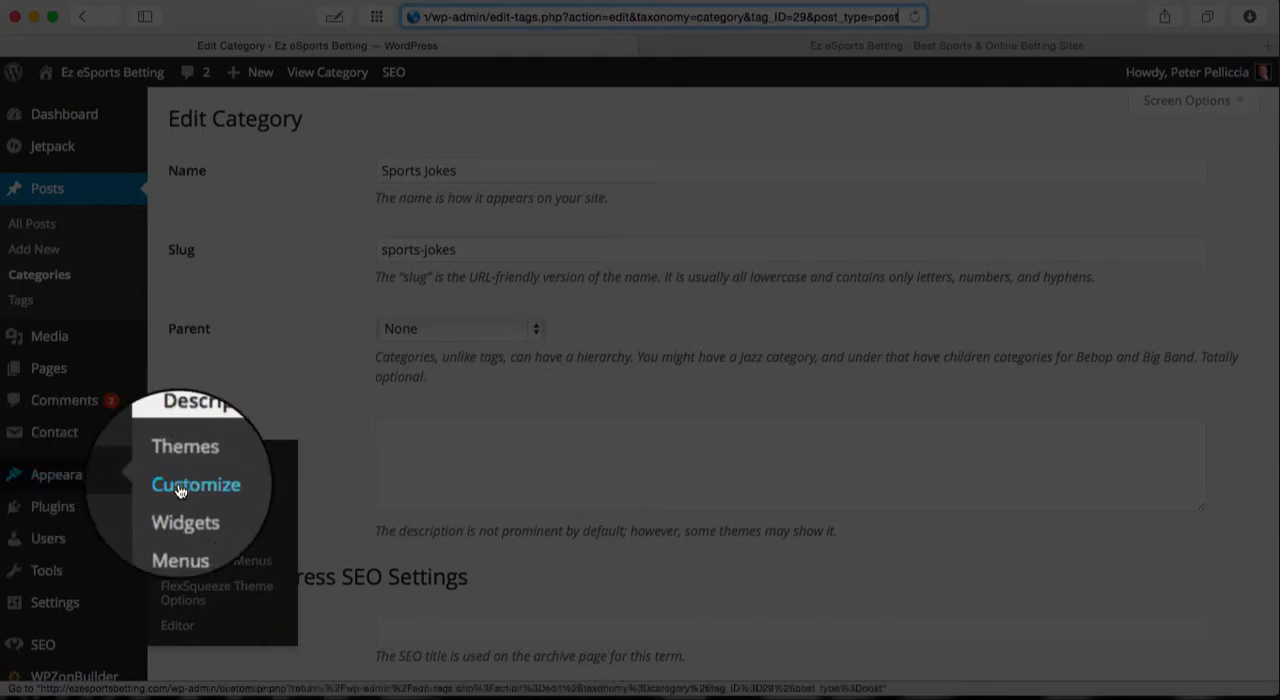
{"action": "mouse_move", "coordinate": [196, 590]}
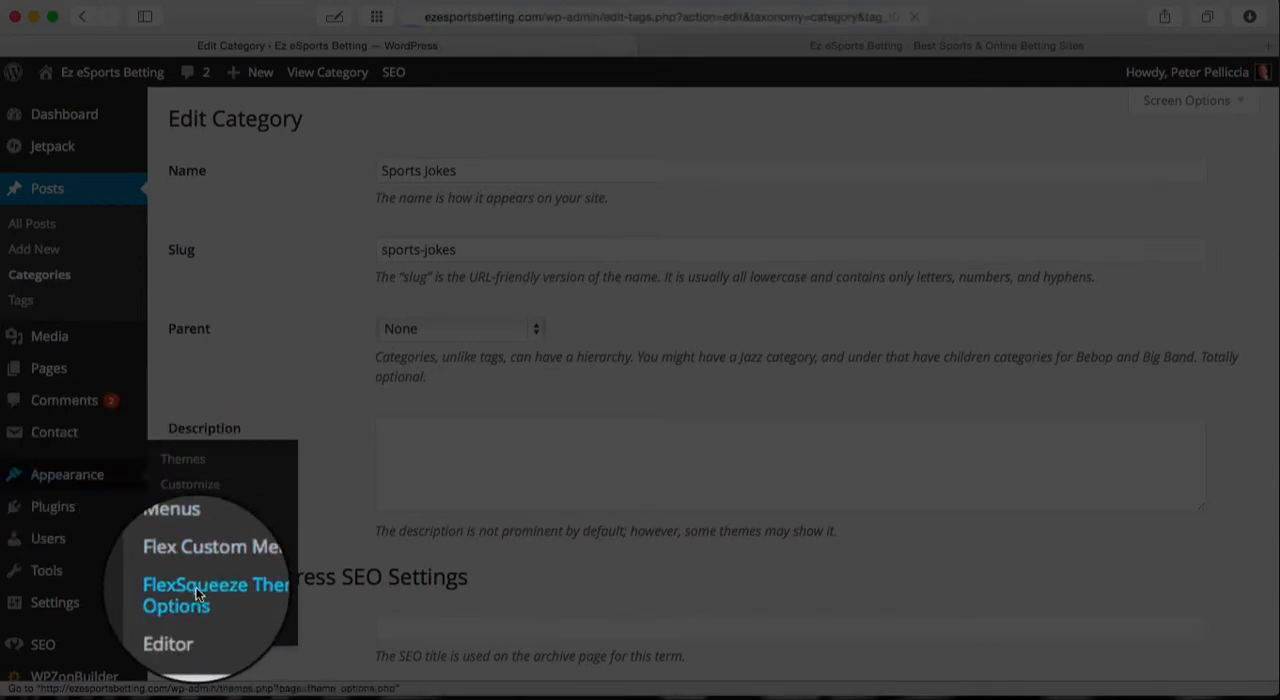
Add the .category-29 #header background-image rule in FlexSqueeze Custom CSS Settings and save changes
{"action": "left_click", "coordinate": [216, 596]}
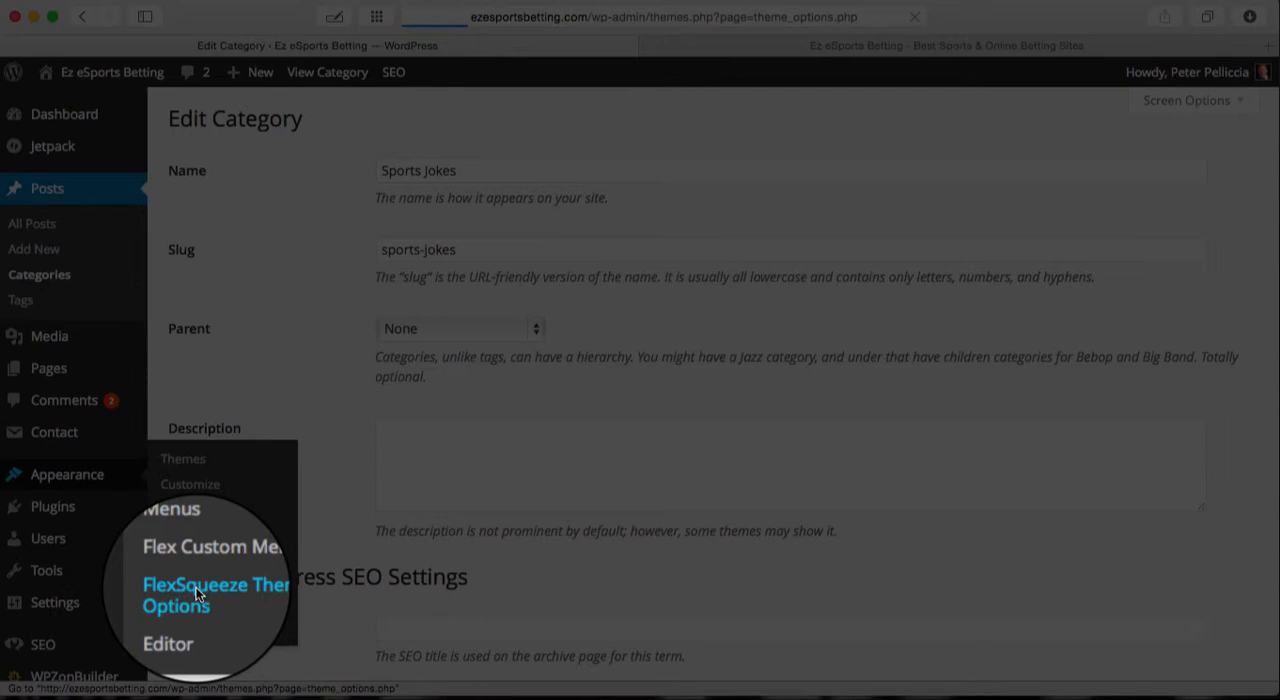
{"action": "left_click", "coordinate": [216, 596]}
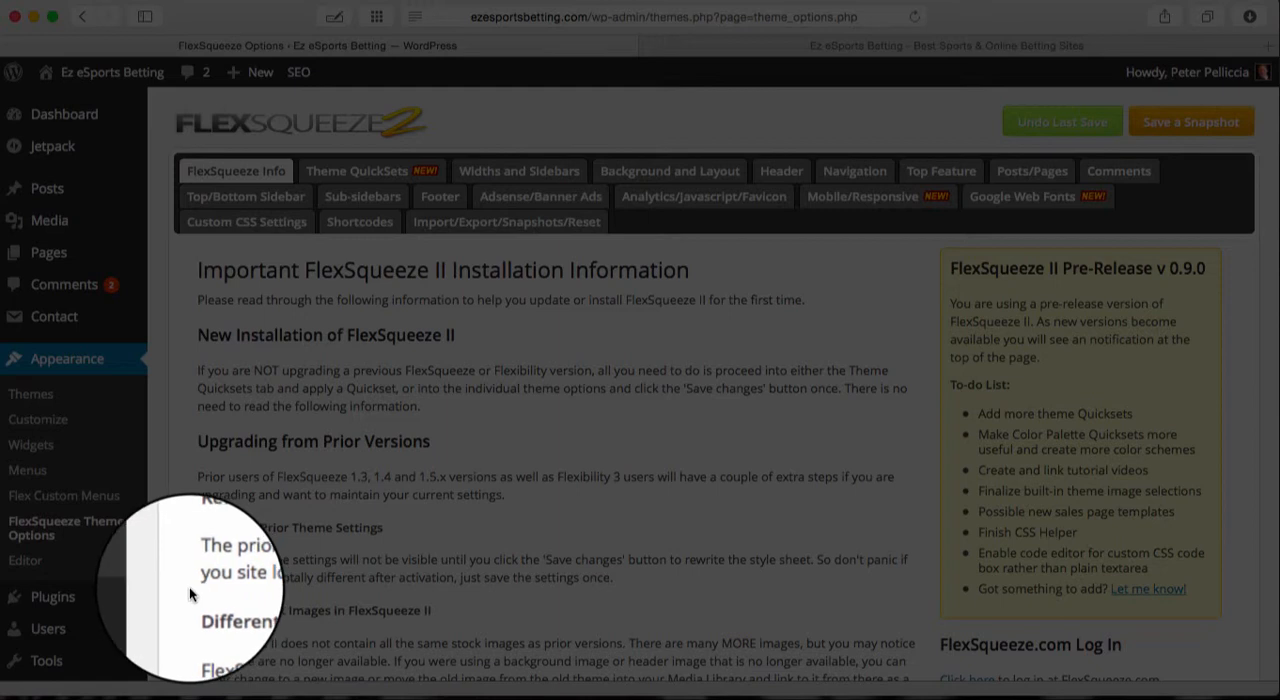
{"action": "mouse_move", "coordinate": [244, 232]}
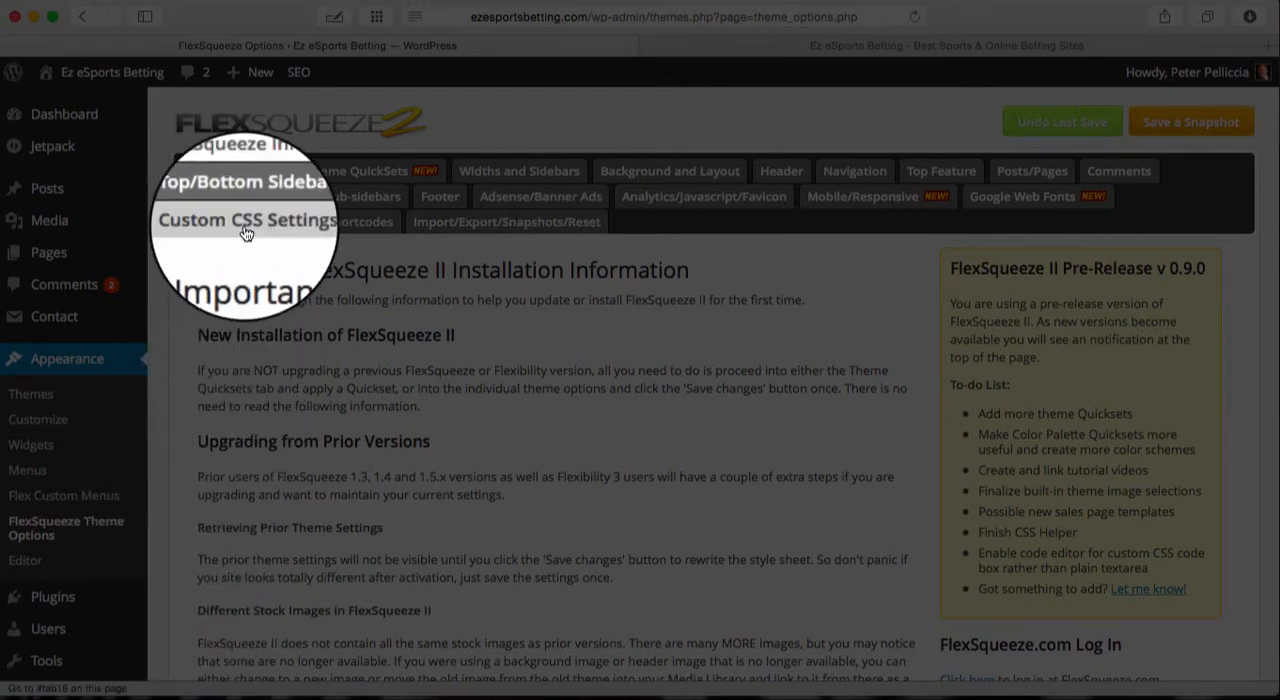
{"action": "left_click", "coordinate": [246, 222]}
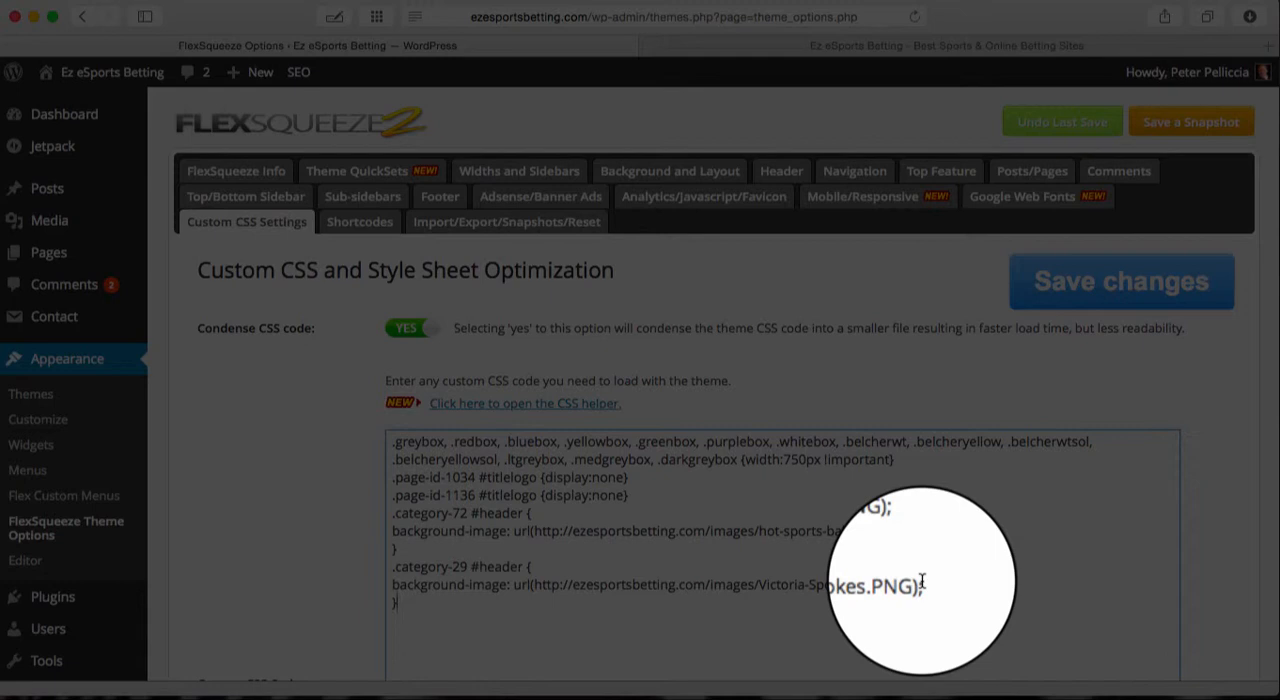
{"action": "mouse_move", "coordinate": [938, 524]}
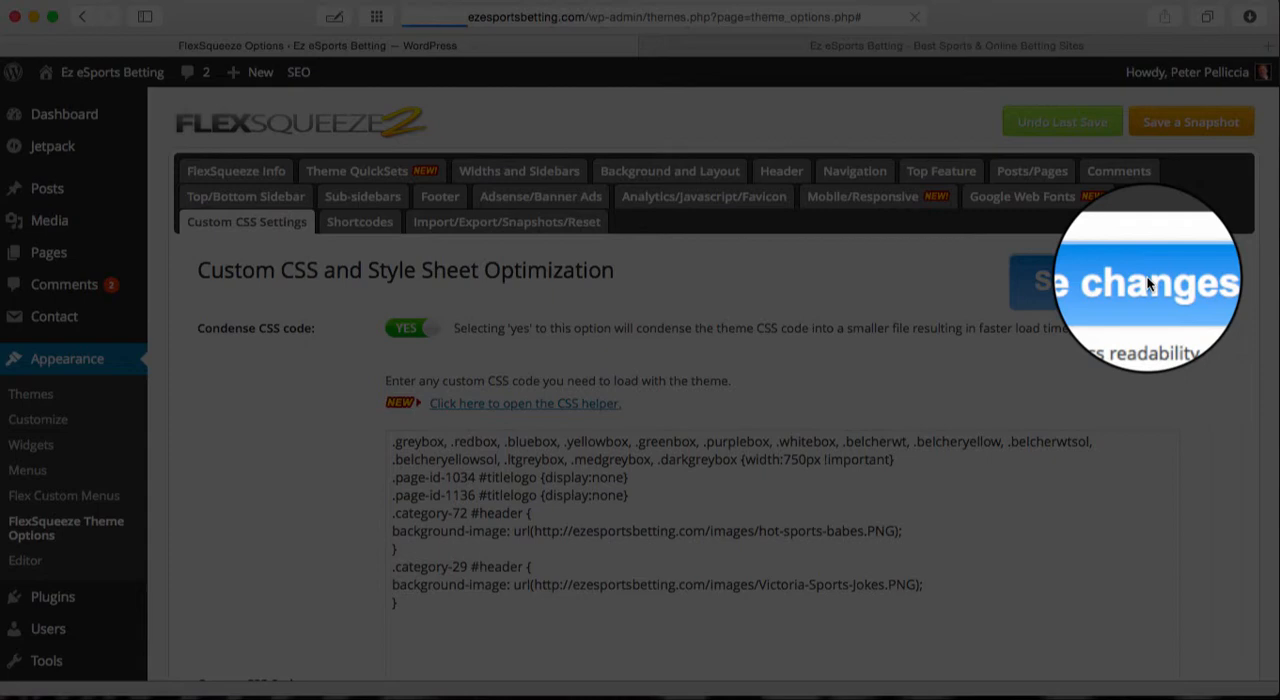
{"action": "left_click", "coordinate": [1120, 280]}
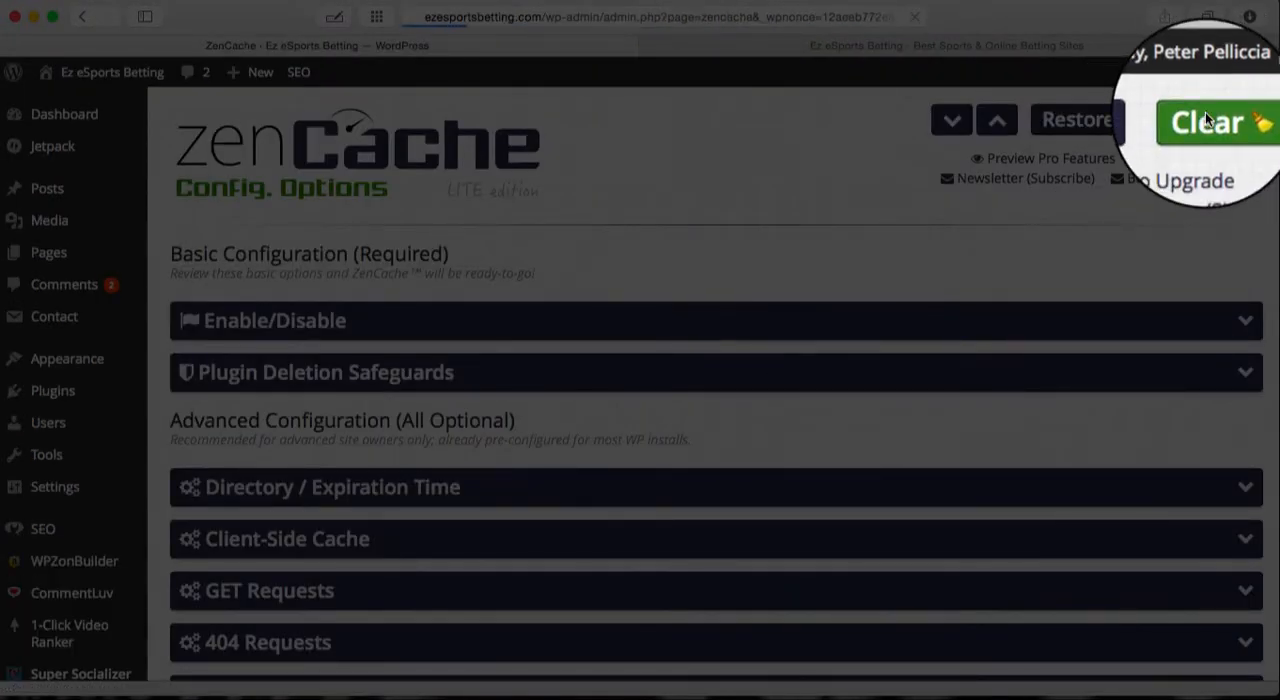
Clear the site's page cache from the ZenCache options page
{"action": "left_click", "coordinate": [1210, 120]}
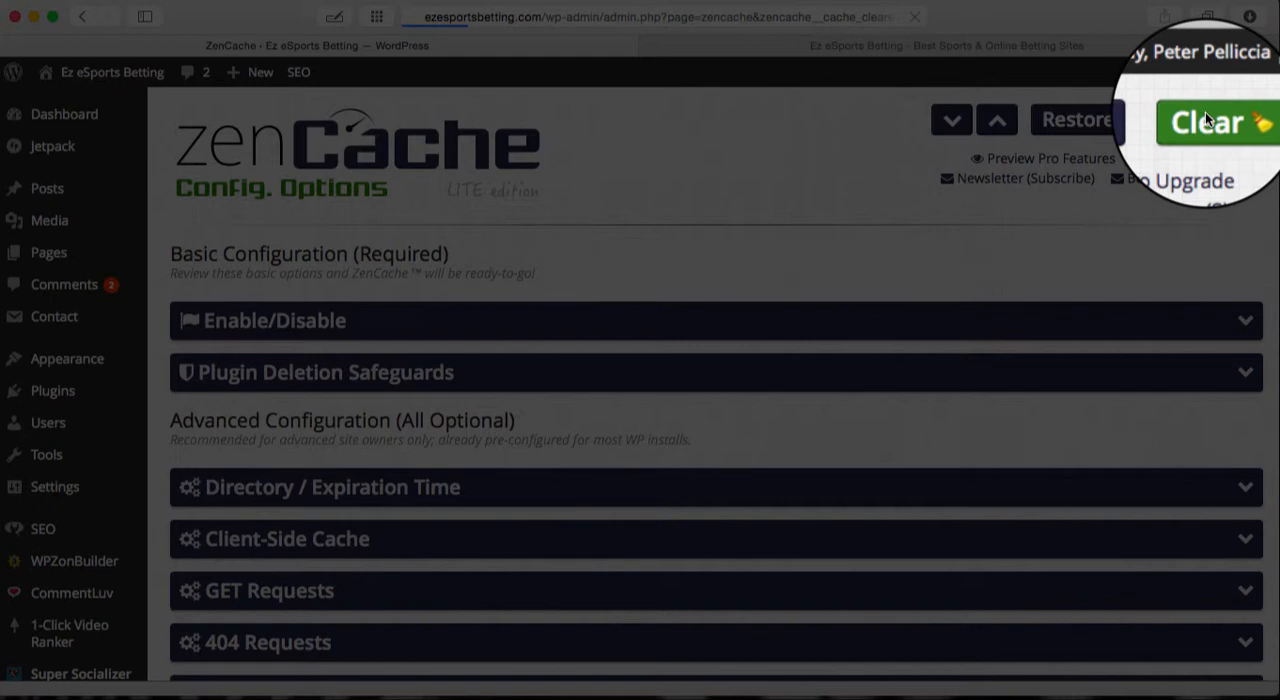
{"action": "left_click", "coordinate": [1216, 120]}
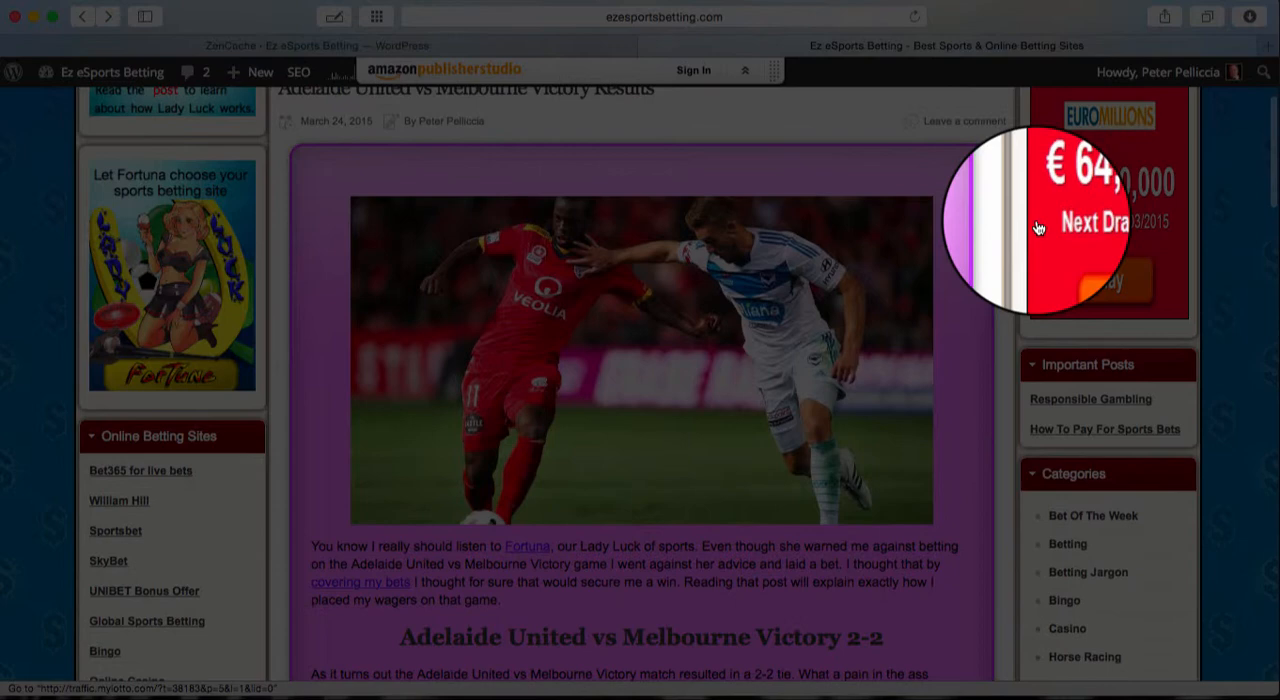
Visit the Sports Jokes category from the sidebar Categories list to check its header
{"action": "scroll", "scroll_direction": "down", "scroll_amount": 3}
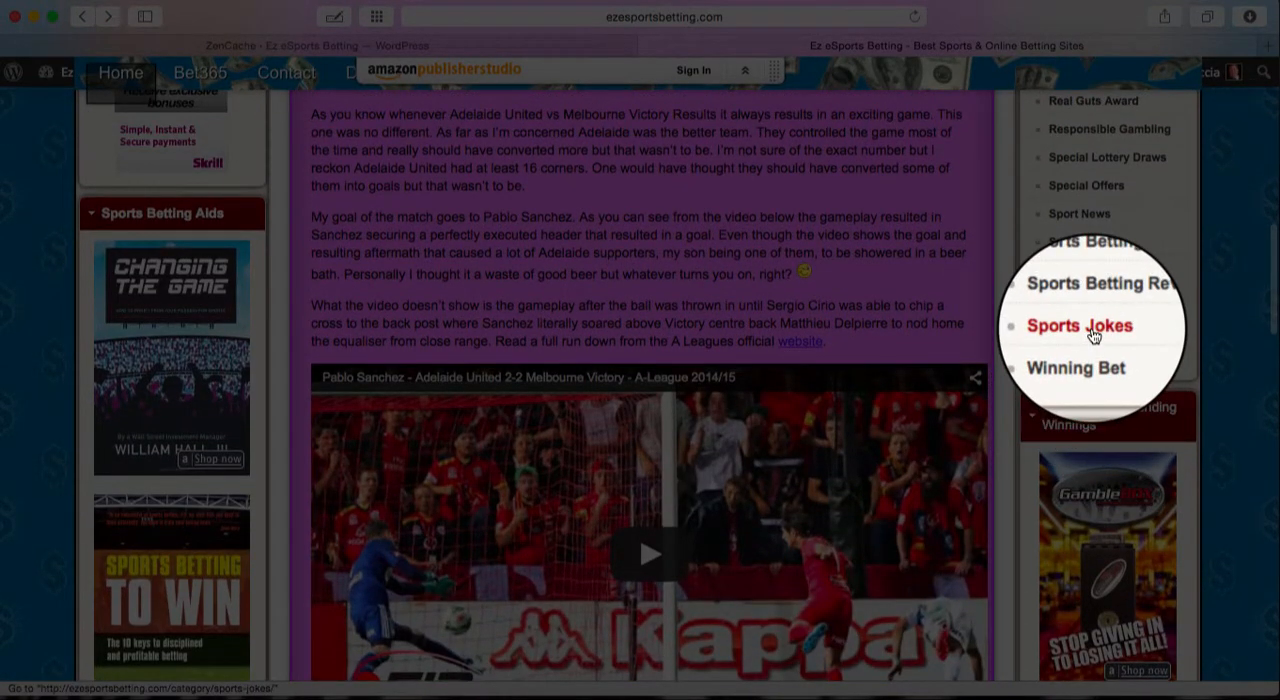
{"action": "left_click", "coordinate": [1080, 326]}
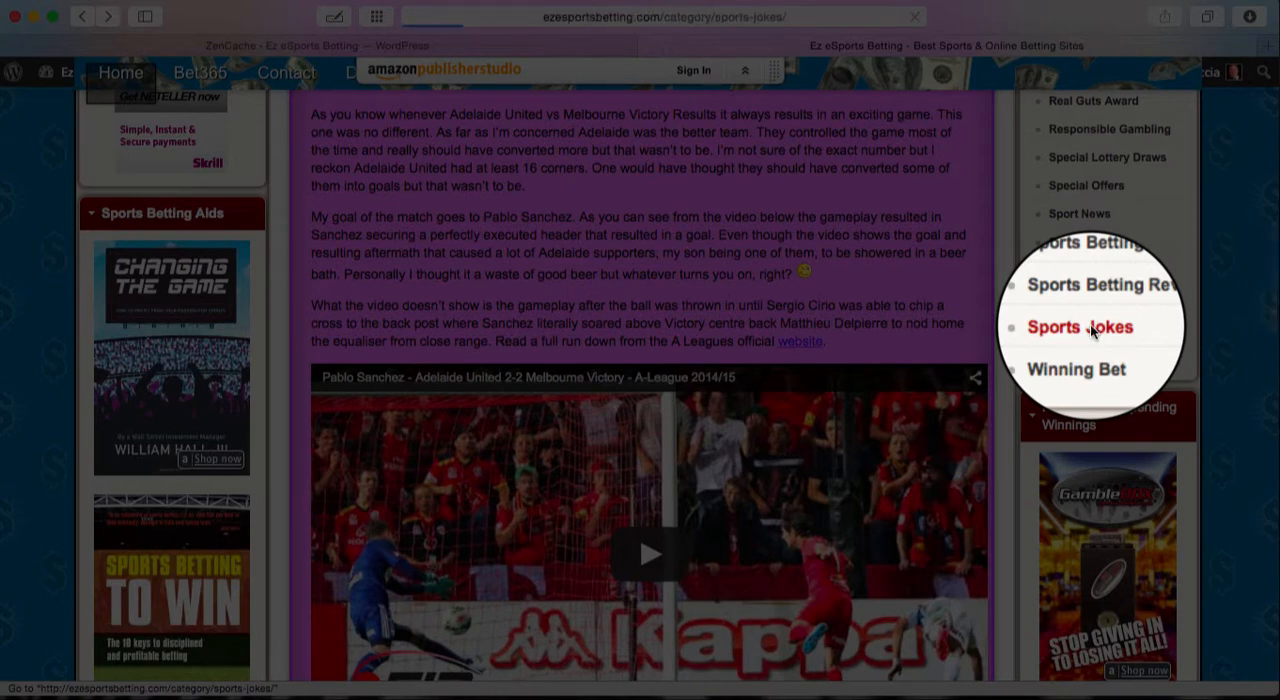
{"action": "left_click", "coordinate": [1080, 328]}
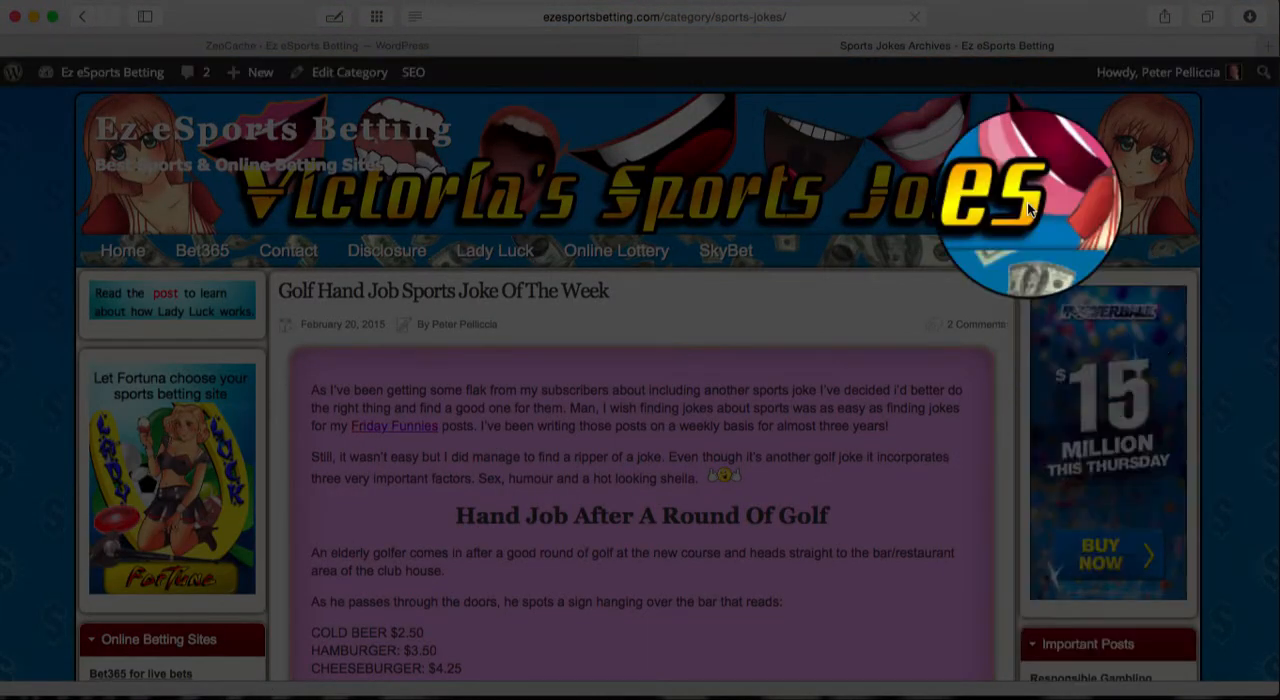
{"action": "mouse_move", "coordinate": [118, 150]}
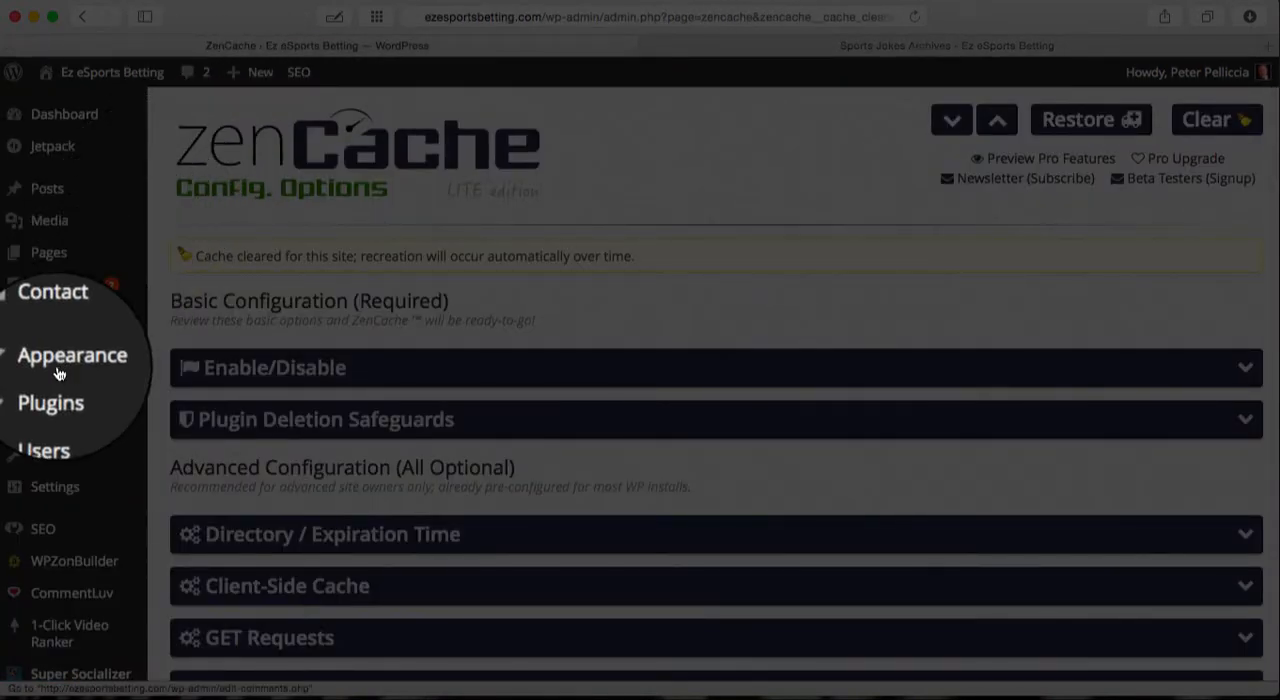
Add '.category-29 #titlelogo {display:none}' to the FlexSqueeze custom CSS and save changes
{"action": "left_click", "coordinate": [72, 356]}
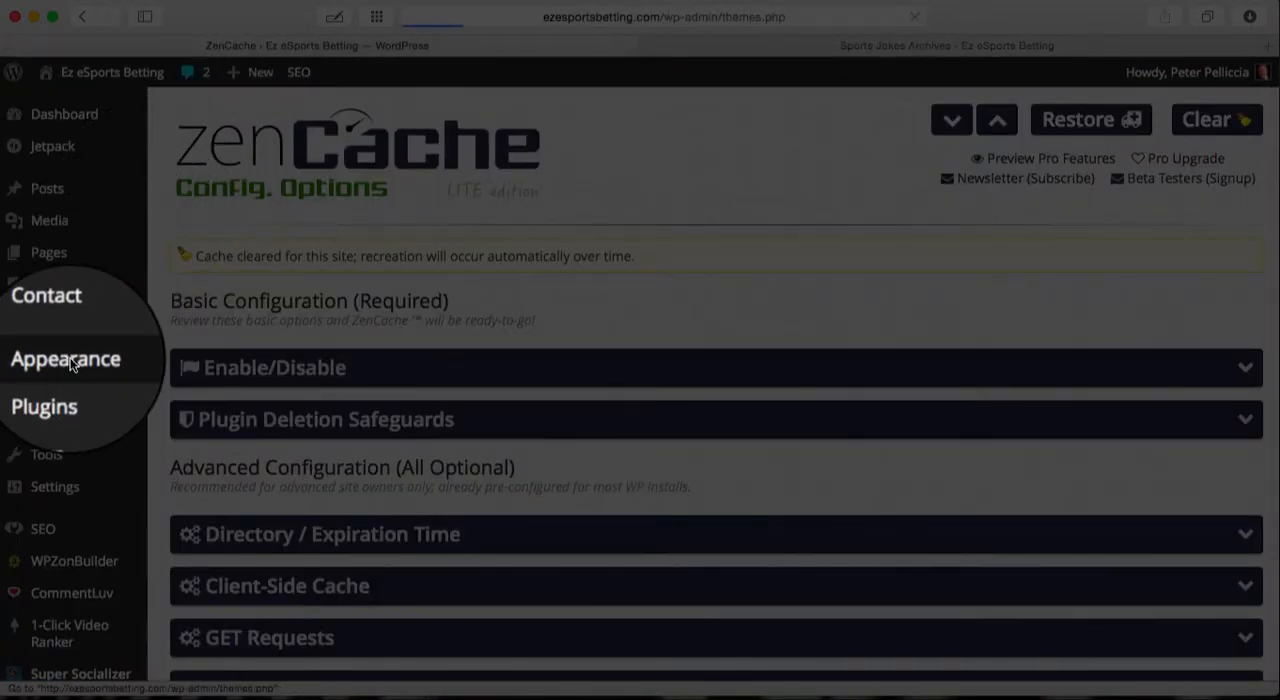
{"action": "left_click", "coordinate": [64, 358]}
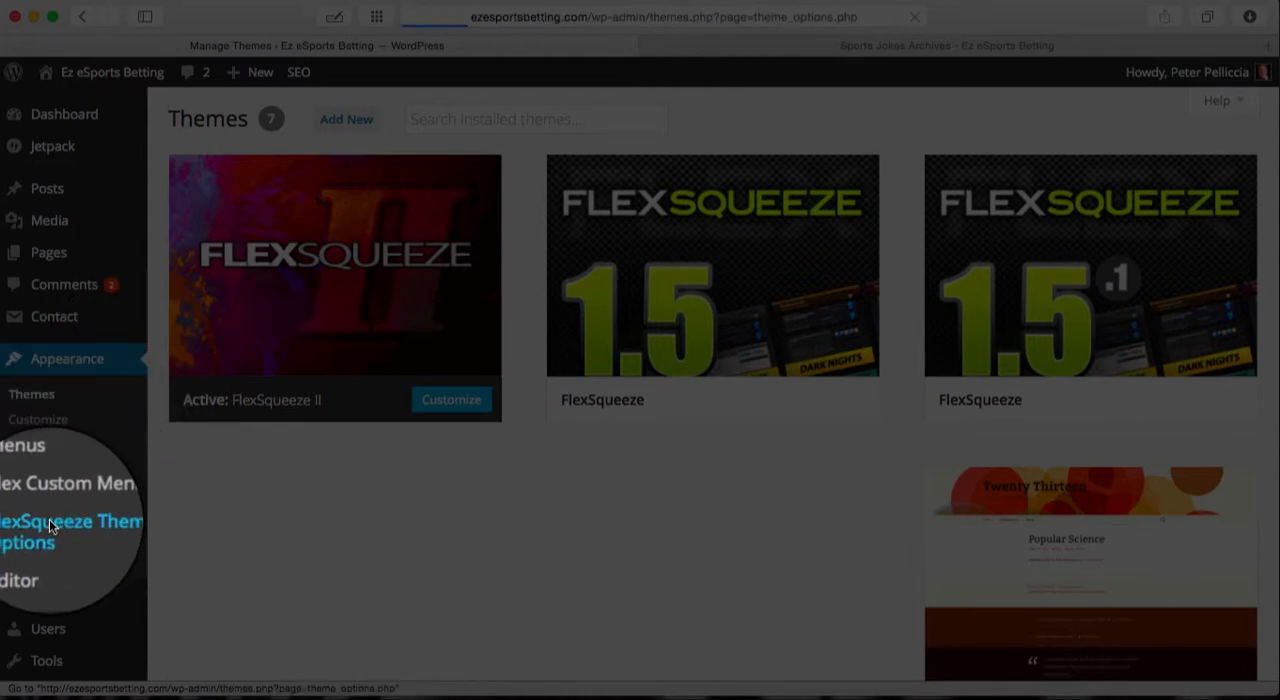
{"action": "left_click", "coordinate": [70, 528]}
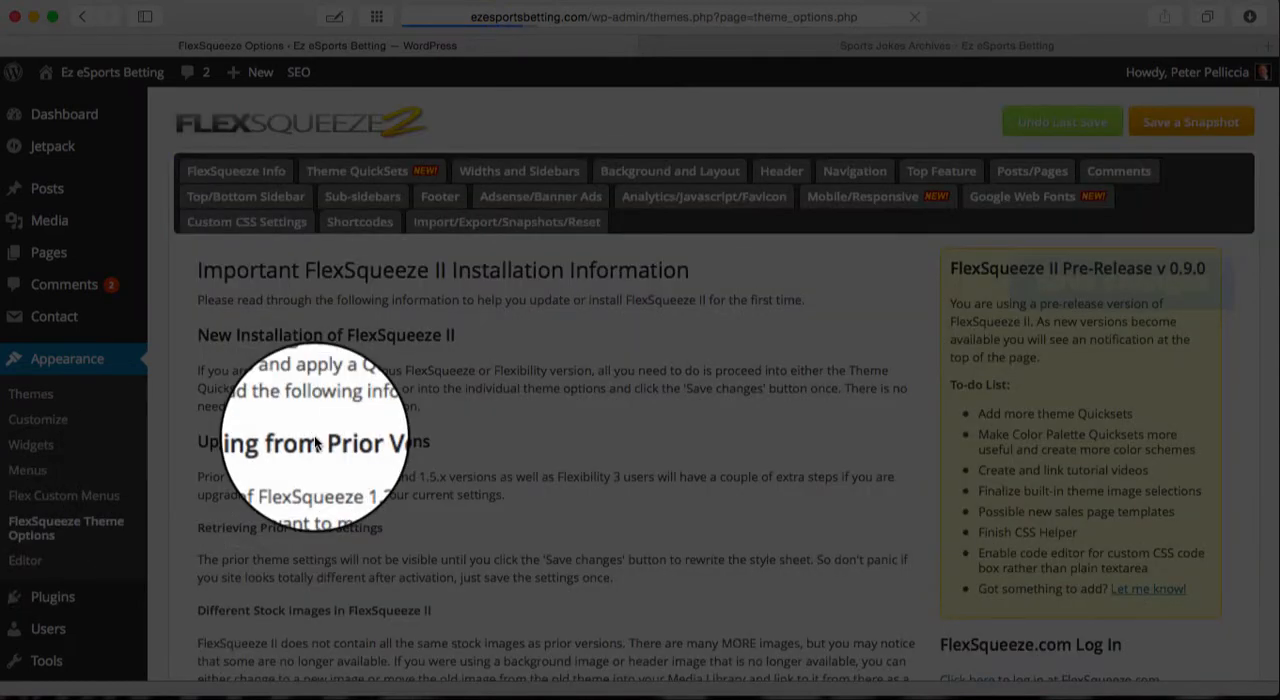
{"action": "left_click", "coordinate": [246, 220]}
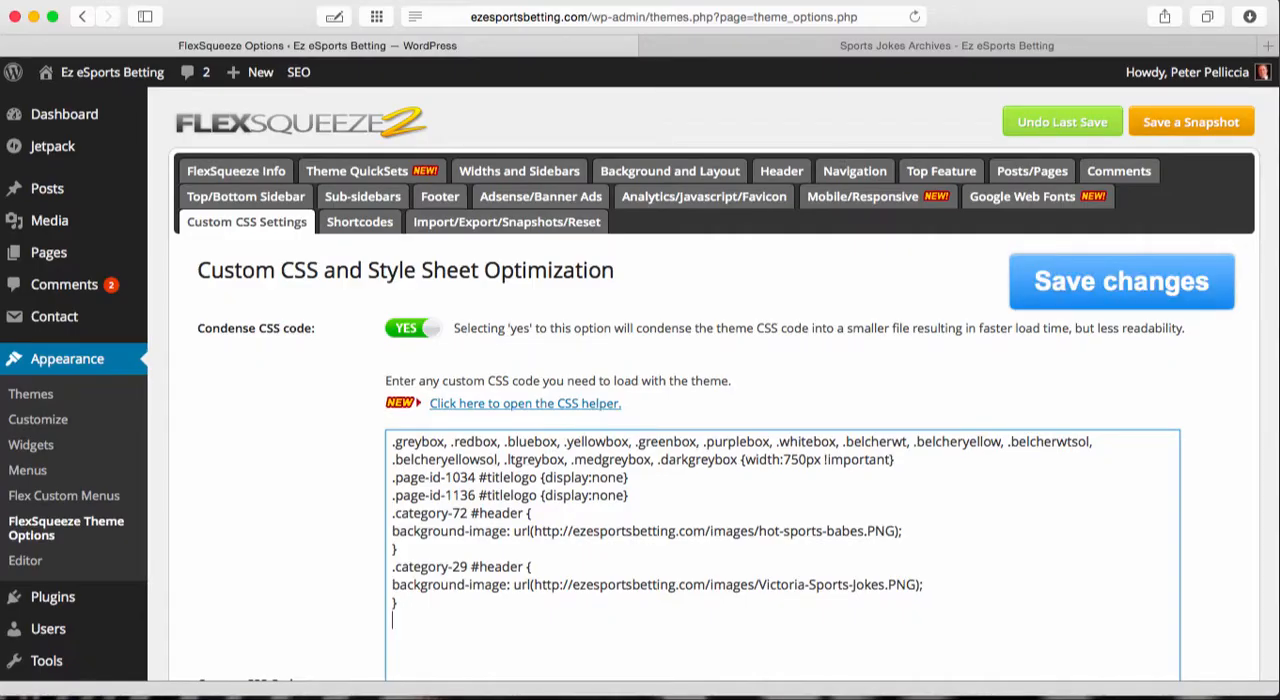
{"action": "type", "text": ".category-29 #titlelogo {display:none}"}
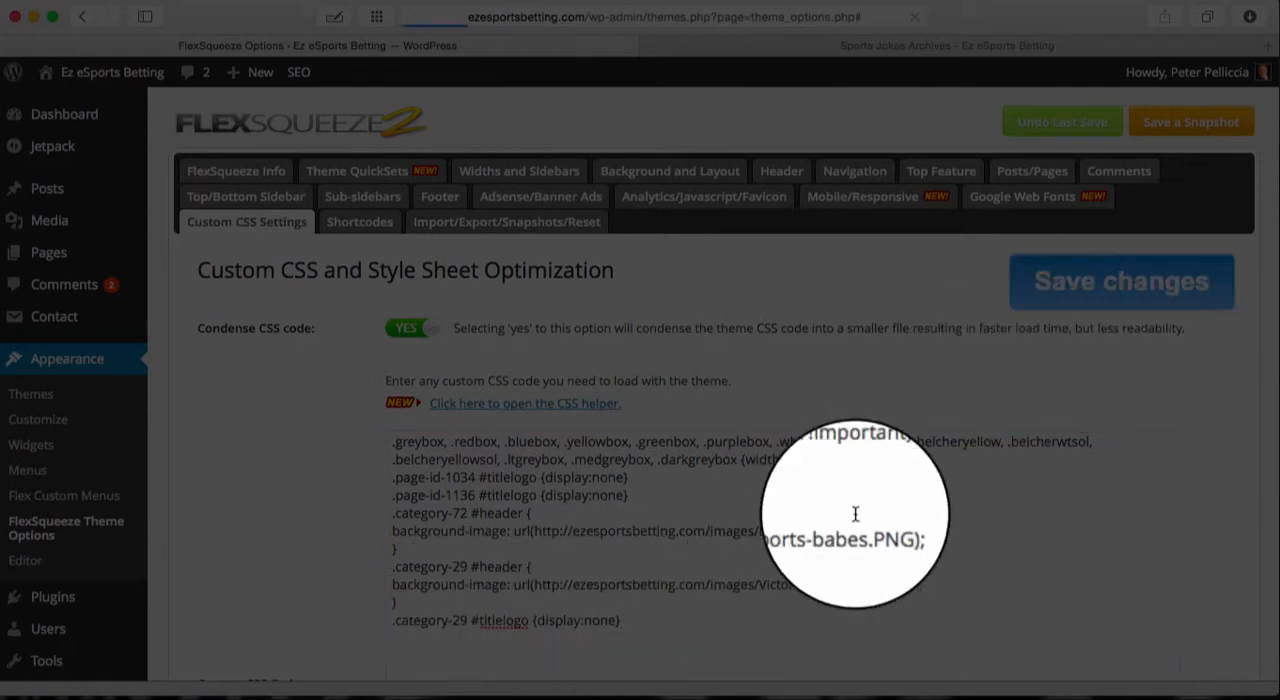
{"action": "left_click", "coordinate": [1122, 280]}
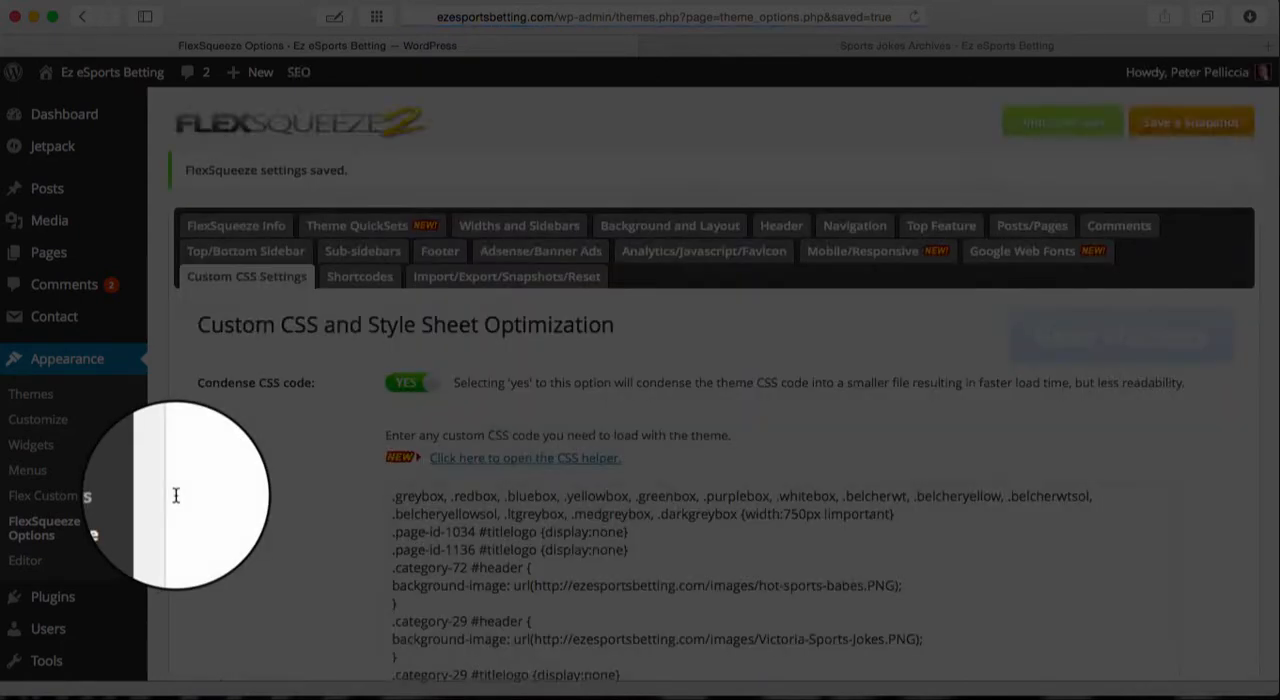
{"action": "scroll", "scroll_direction": "down", "scroll_amount": 3}
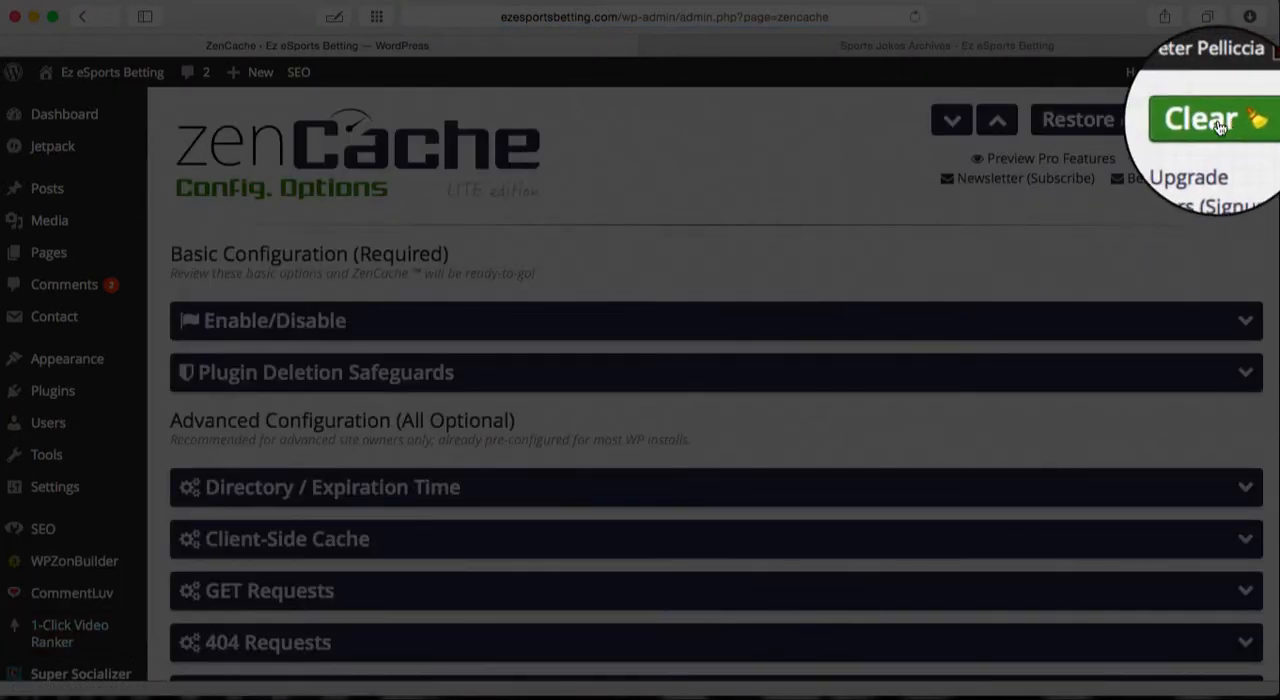
Clear the ZenCache page cache again so the title-hiding rule applies
{"action": "left_click", "coordinate": [1200, 120]}
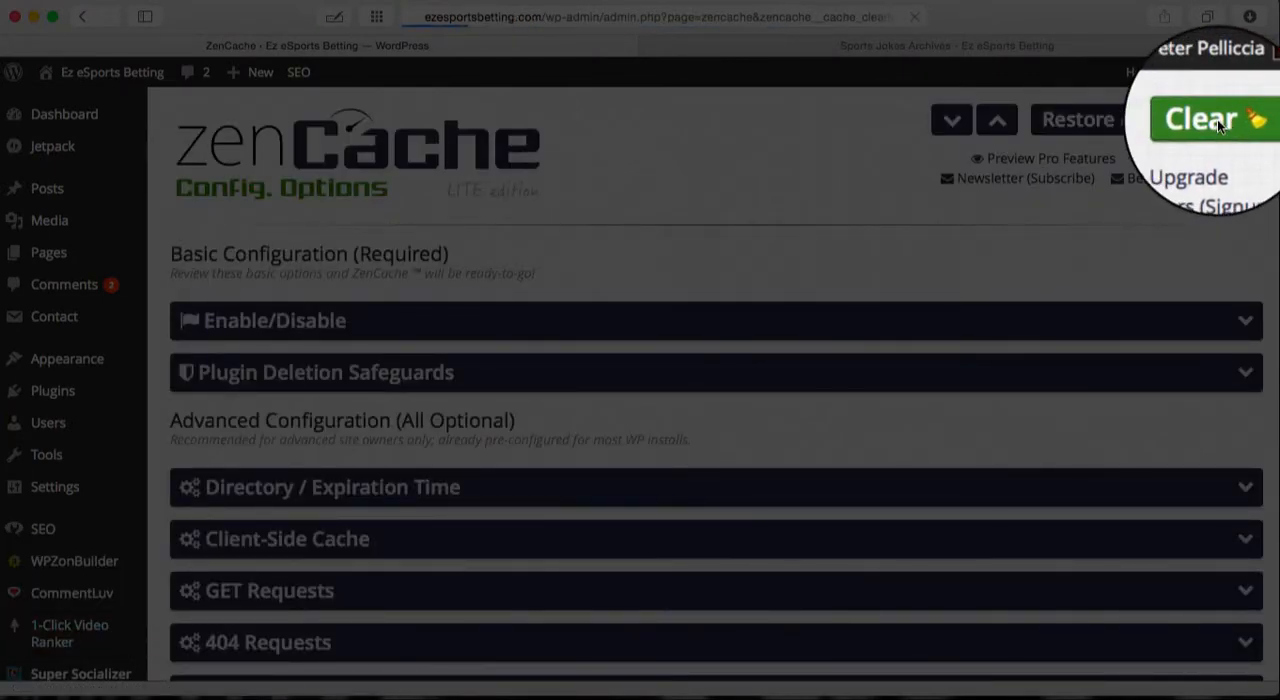
{"action": "left_click", "coordinate": [1200, 118]}
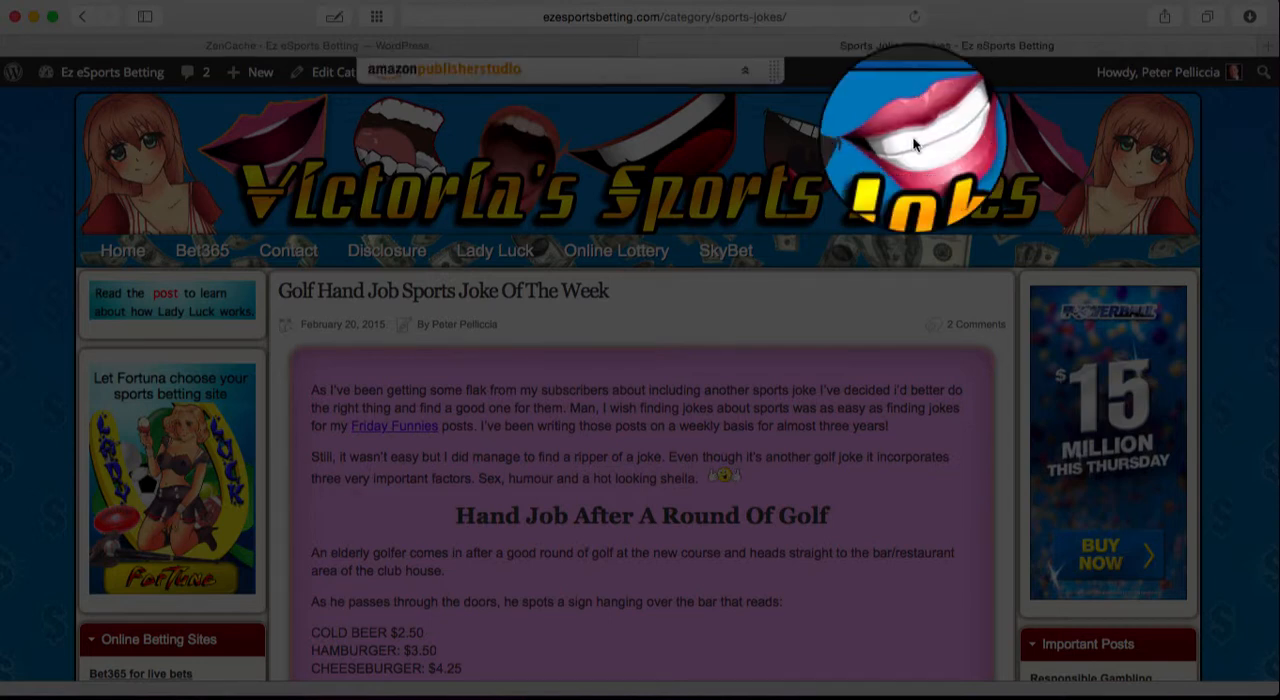
Scroll through the Sports Jokes archive to the pagination and go to page 3
{"action": "scroll", "scroll_direction": "down", "scroll_amount": 3}
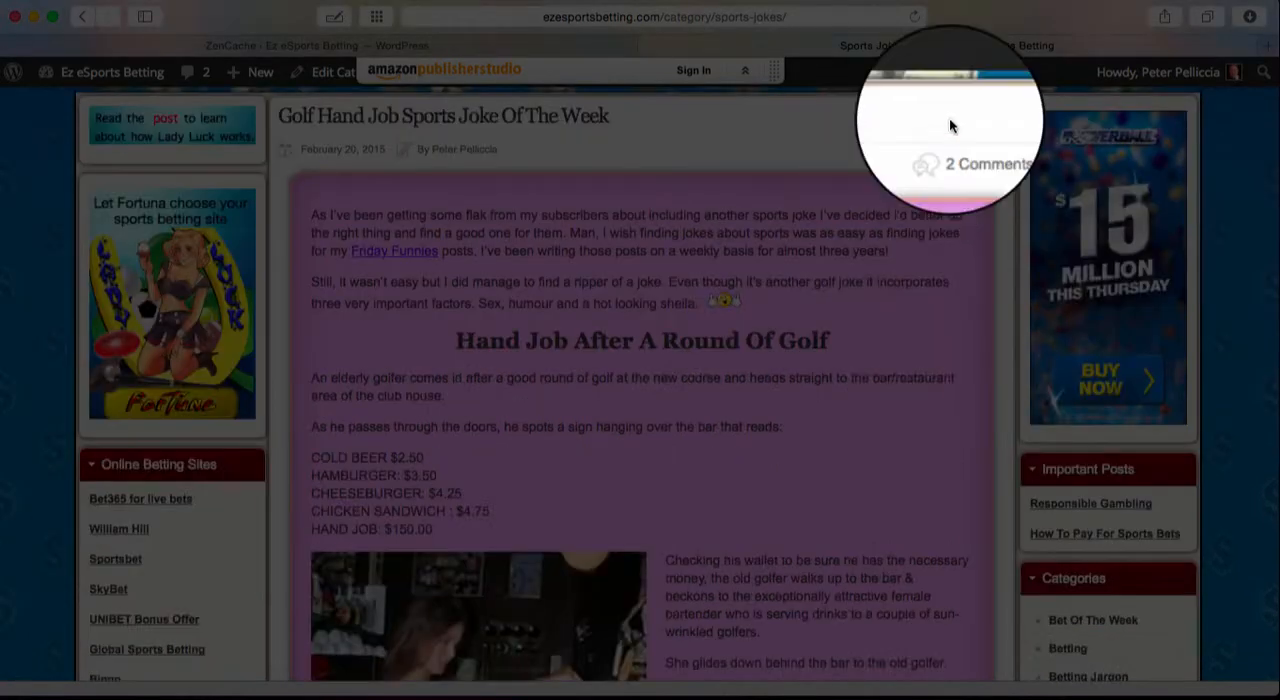
{"action": "scroll", "scroll_direction": "down", "scroll_amount": 3}
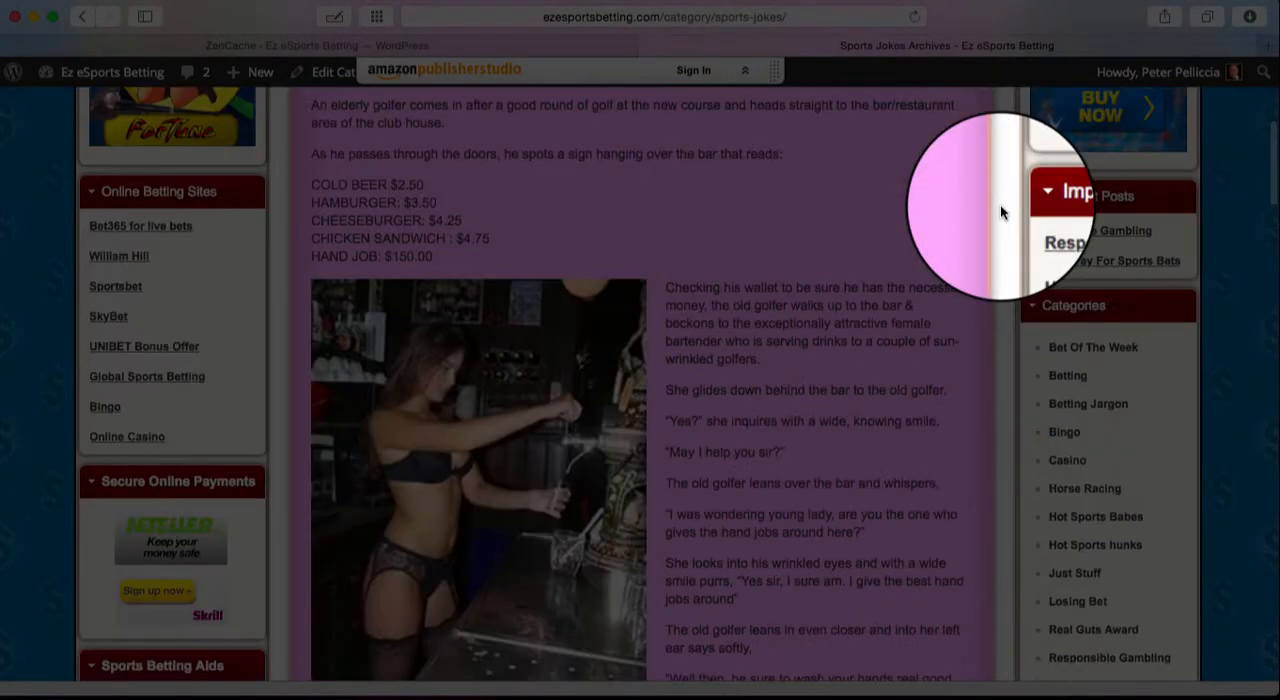
{"action": "scroll", "scroll_direction": "down", "scroll_amount": 3}
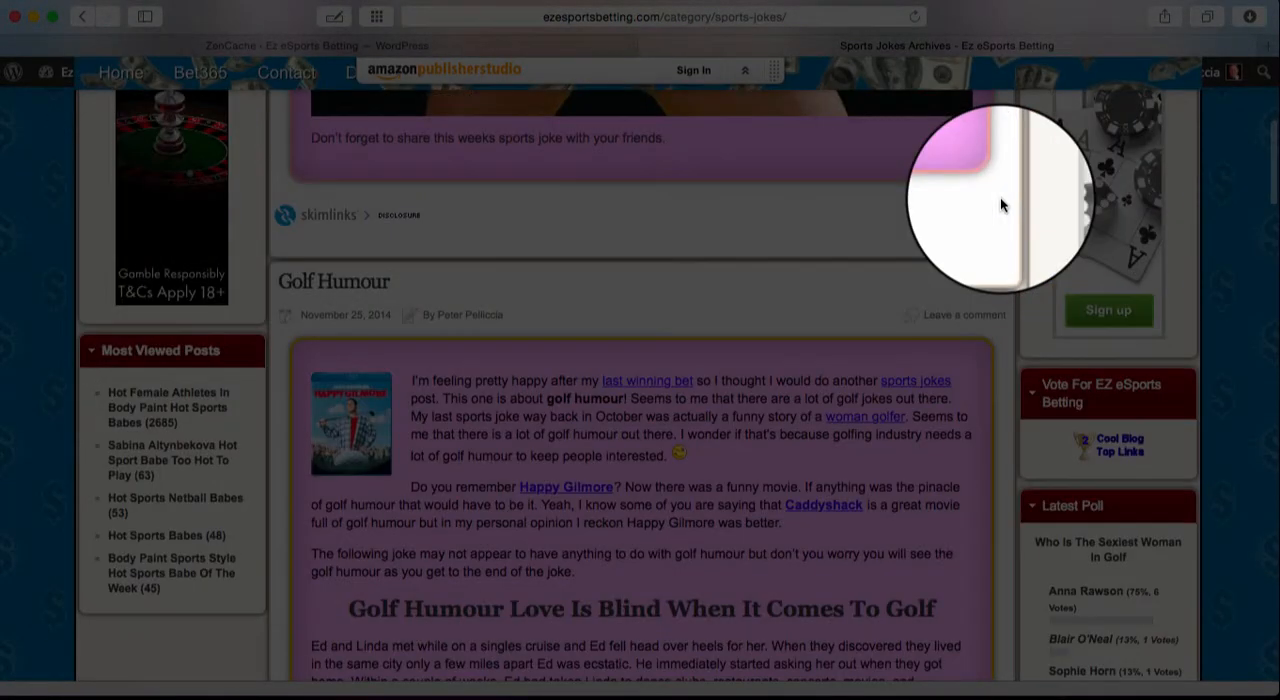
{"action": "scroll", "scroll_direction": "down", "scroll_amount": 3}
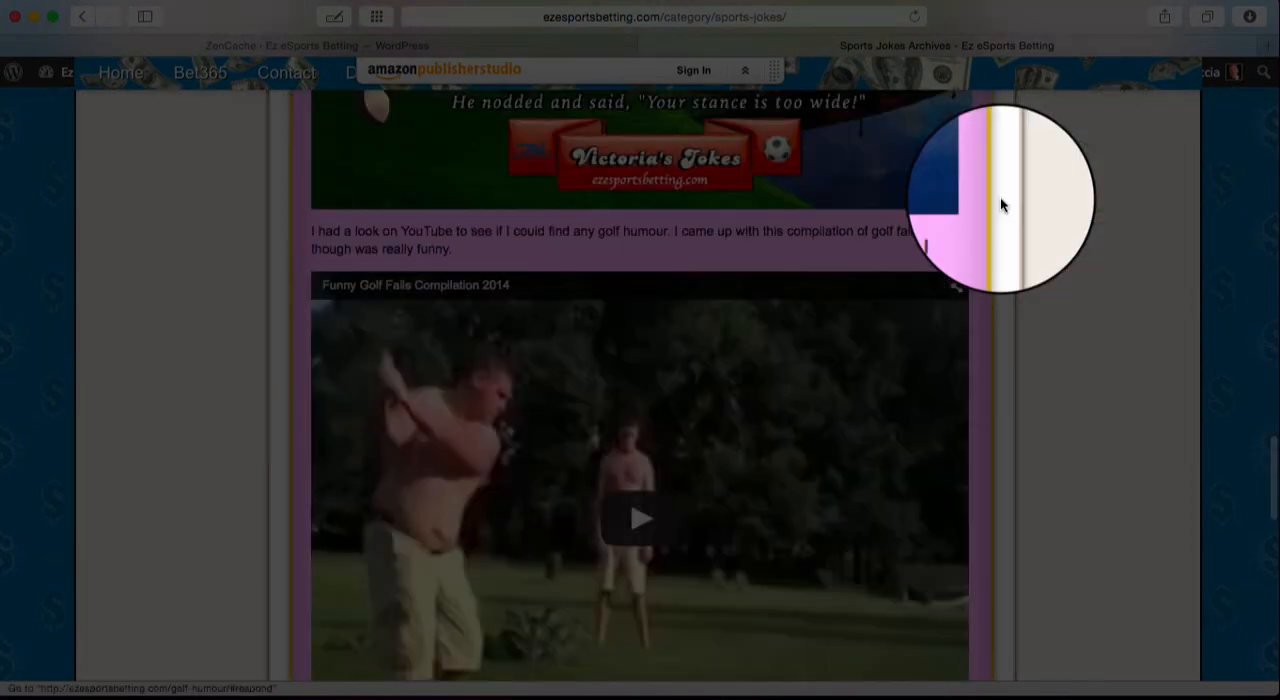
{"action": "scroll", "scroll_direction": "down", "scroll_amount": 3}
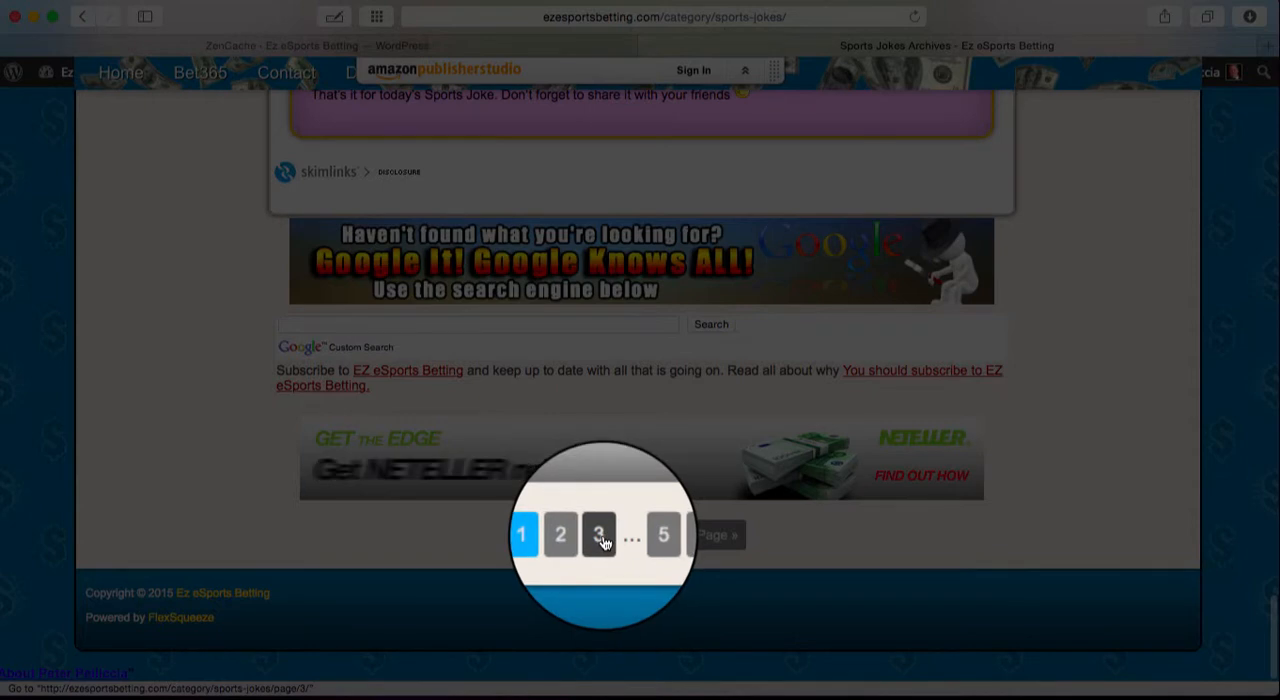
{"action": "left_click", "coordinate": [598, 534]}
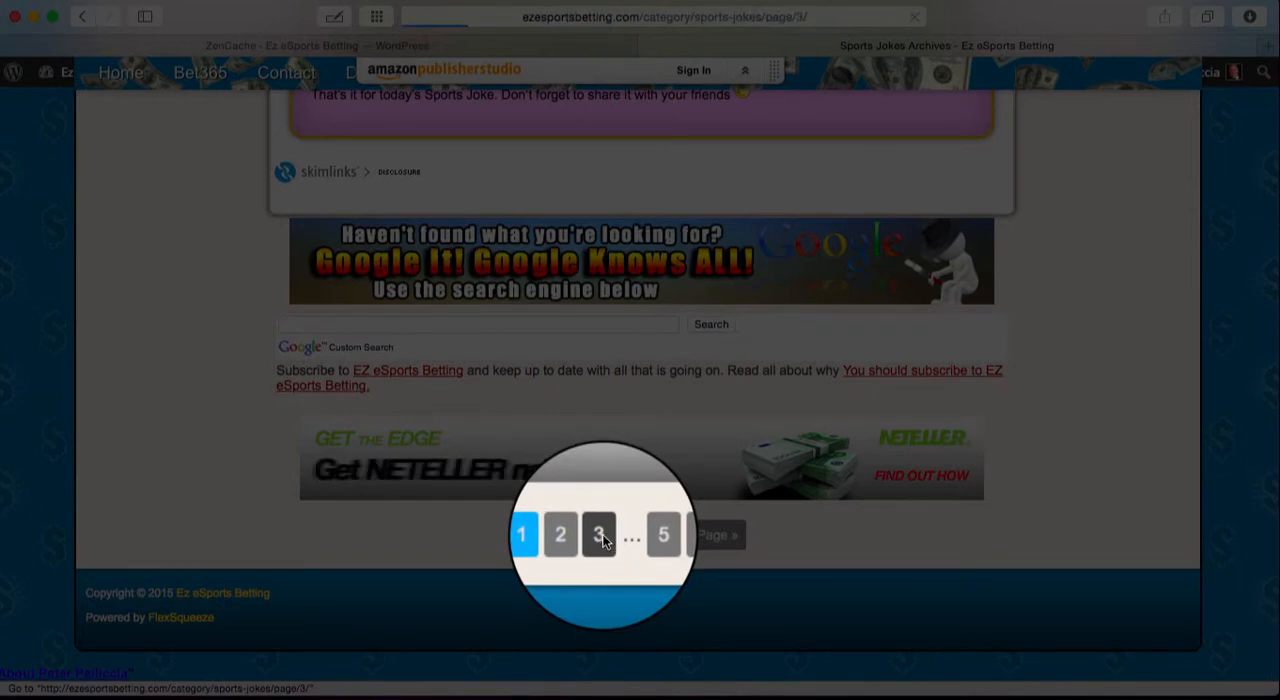